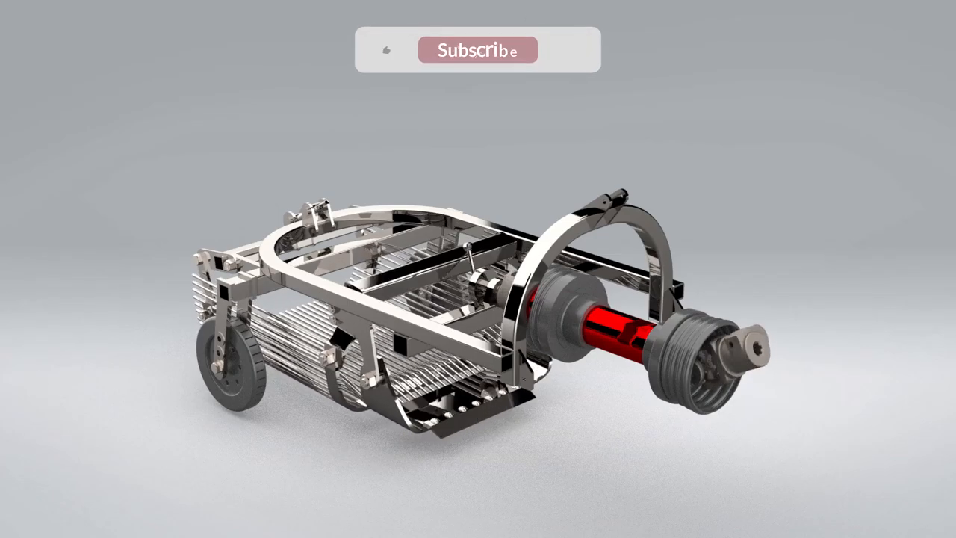
left_click(478, 49)
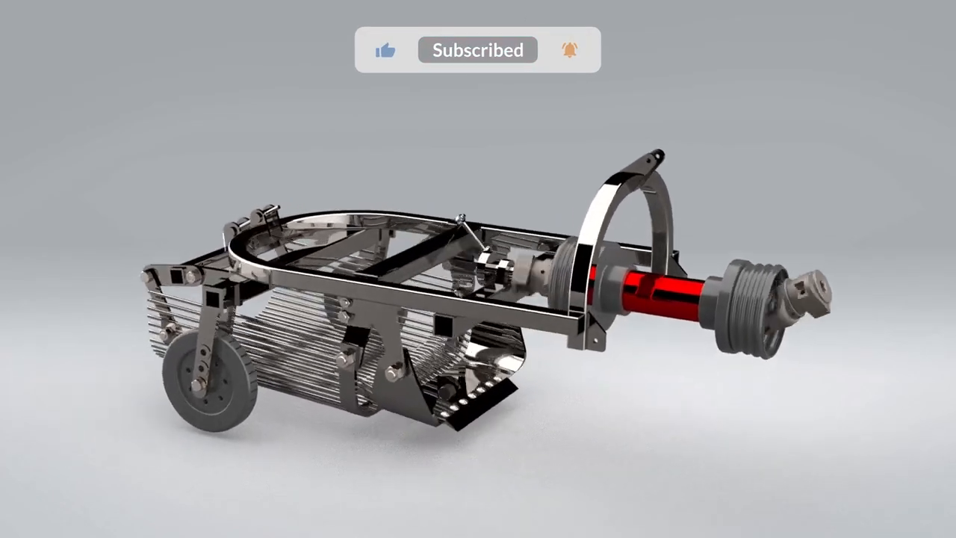